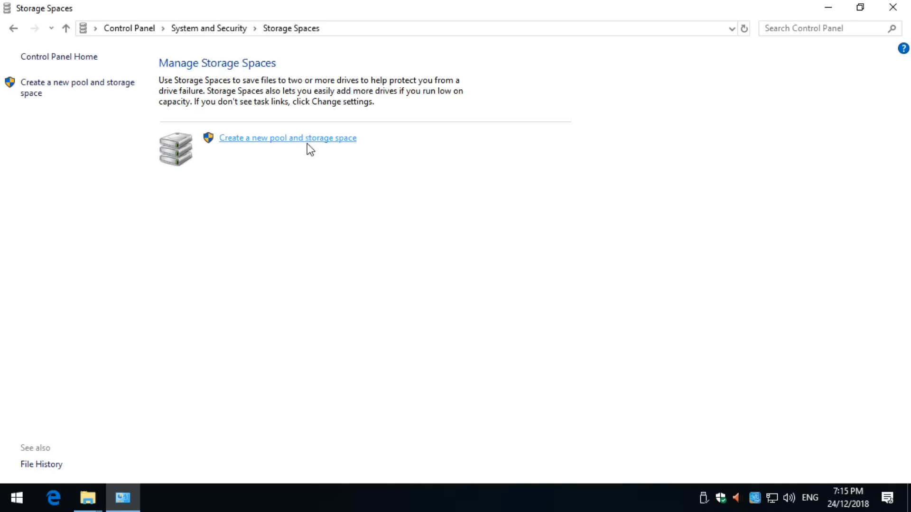
- Start a new pool and storage space, tick all five 465 GB USB drives and create the pool
{"action": "left_click", "coordinate": [287, 138]}
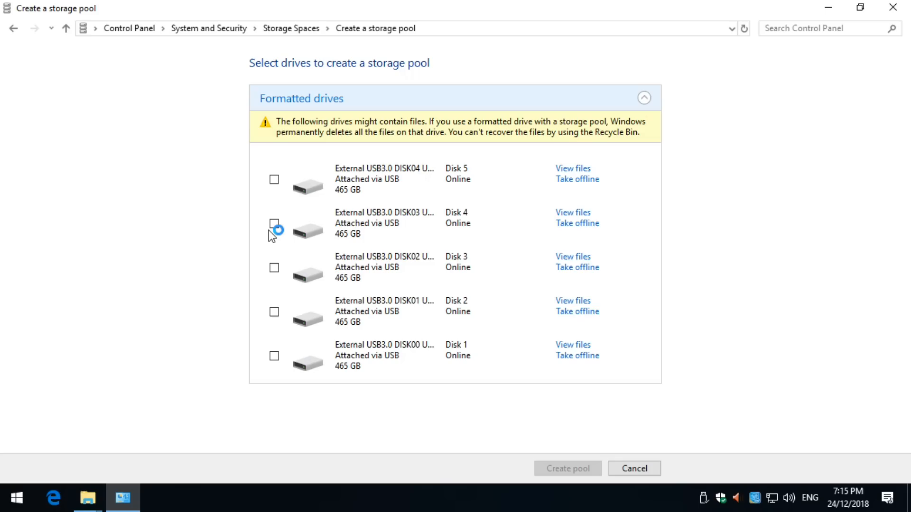
{"action": "left_click", "coordinate": [274, 179]}
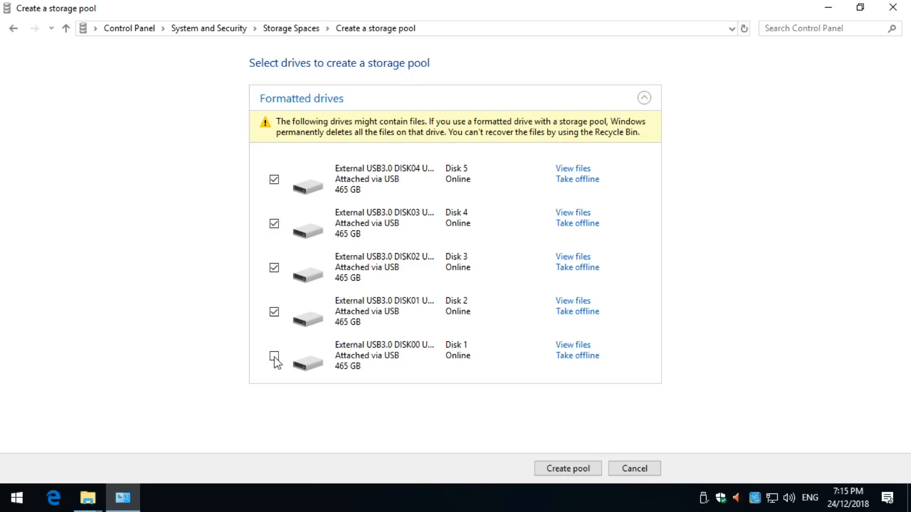
{"action": "left_click", "coordinate": [274, 358]}
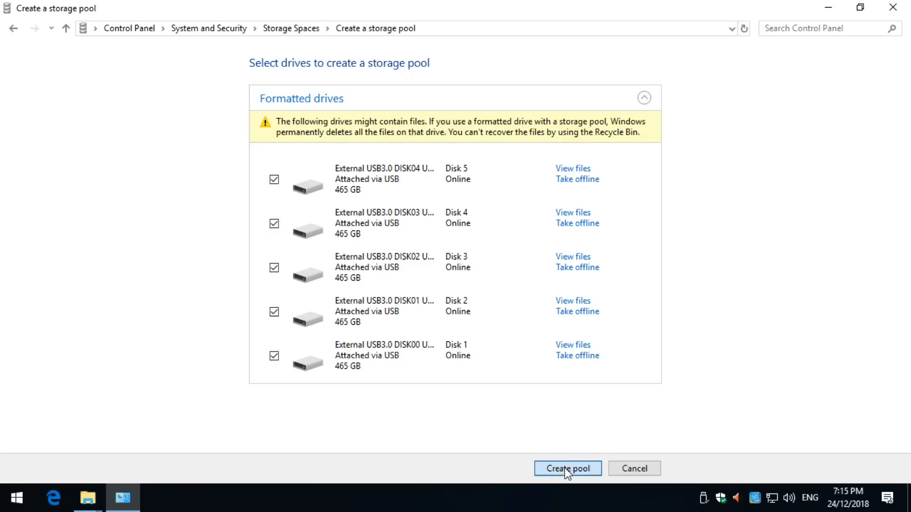
{"action": "left_click", "coordinate": [568, 467]}
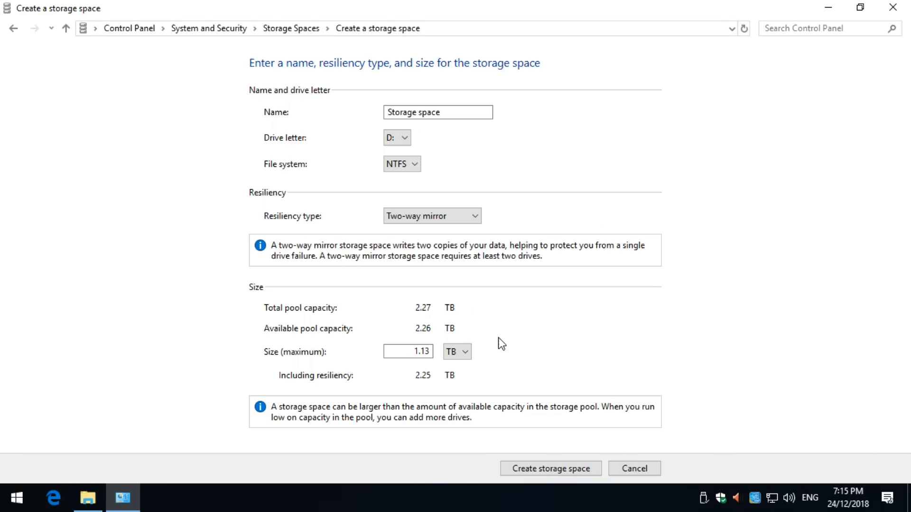
{"action": "left_click", "coordinate": [432, 215]}
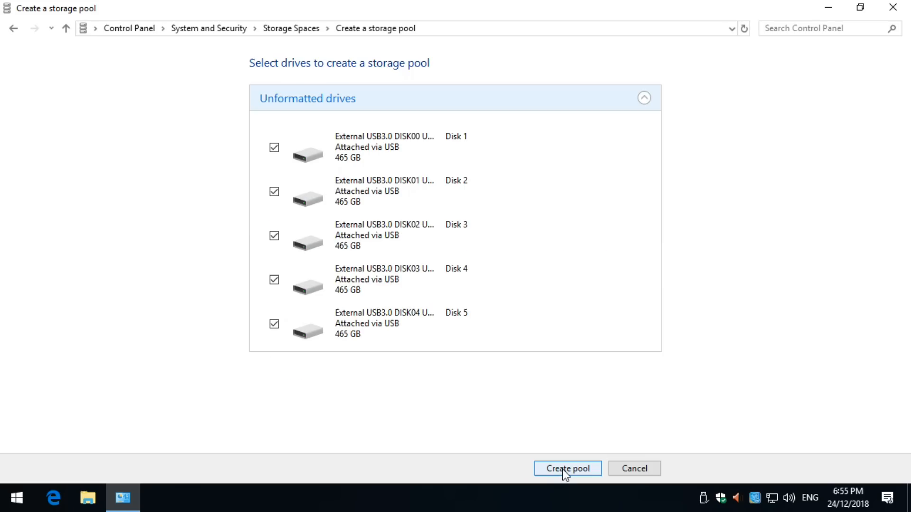
{"action": "left_click", "coordinate": [567, 468]}
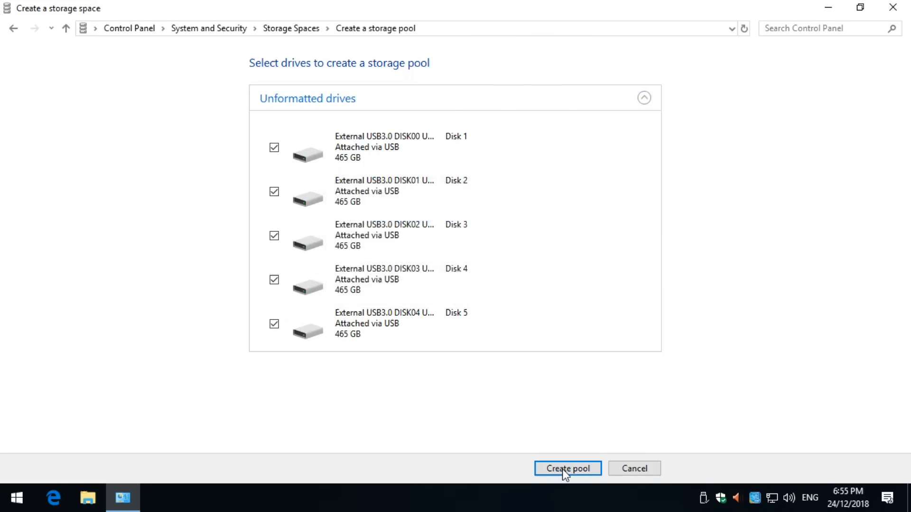
- Set the new storage space D: to Parity resiliency, keeping the default name and NTFS
{"action": "left_click", "coordinate": [568, 468]}
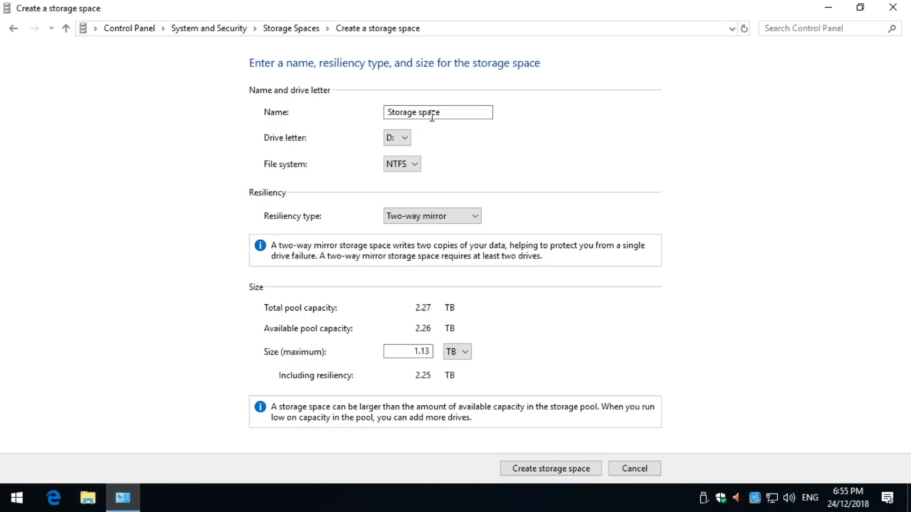
{"action": "left_click", "coordinate": [432, 215]}
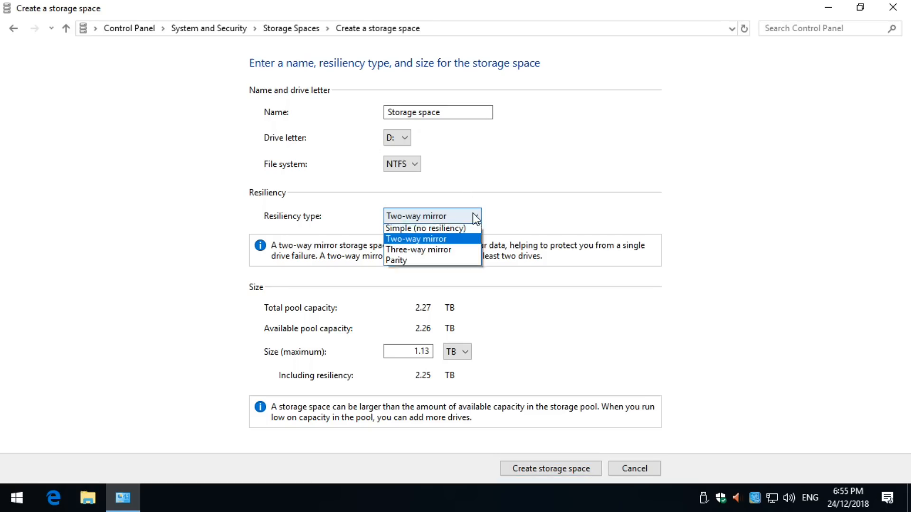
{"action": "left_click", "coordinate": [396, 260]}
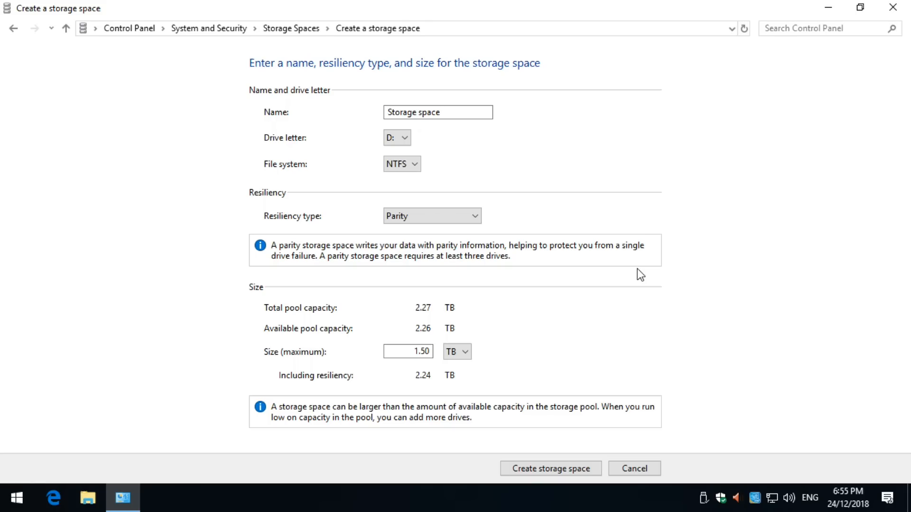
{"action": "mouse_move", "coordinate": [334, 423]}
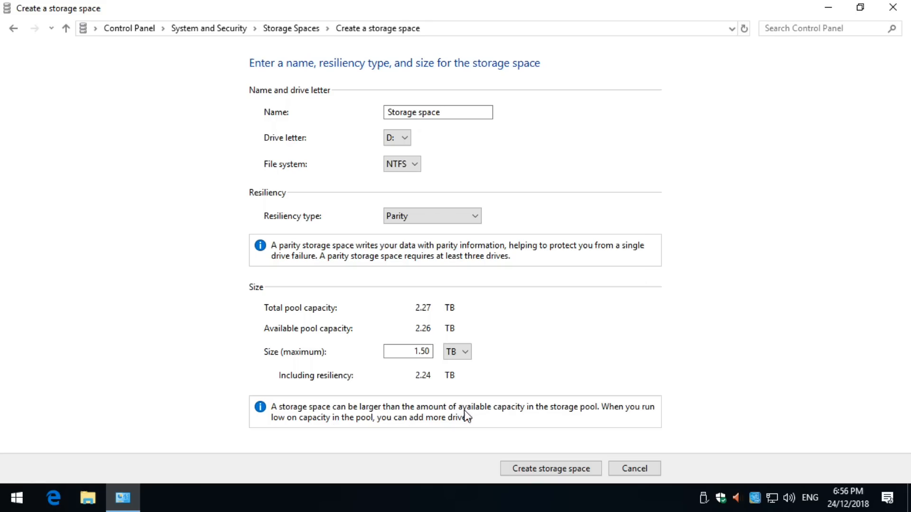
{"action": "mouse_move", "coordinate": [759, 405]}
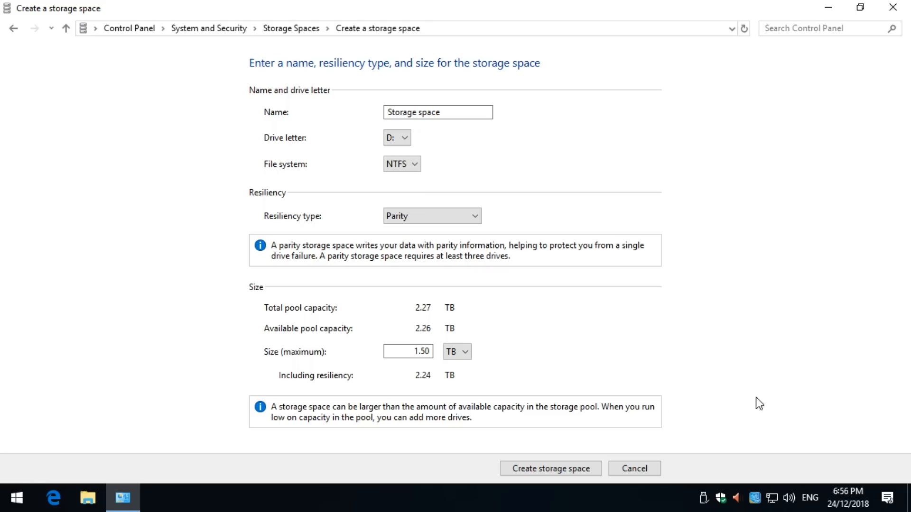
{"action": "mouse_move", "coordinate": [724, 377]}
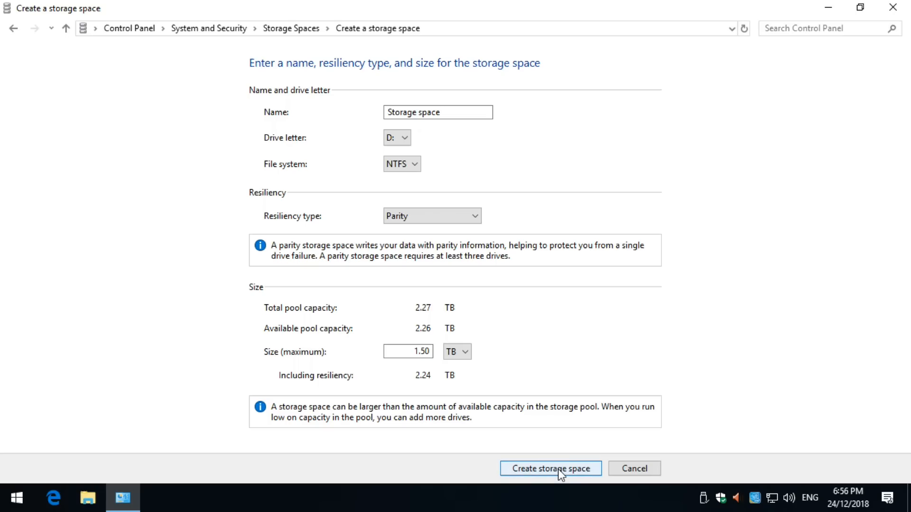
- Create the parity storage space and view it in File Explorer under This PC as an empty 1.49 TB drive D:
{"action": "left_click", "coordinate": [550, 468]}
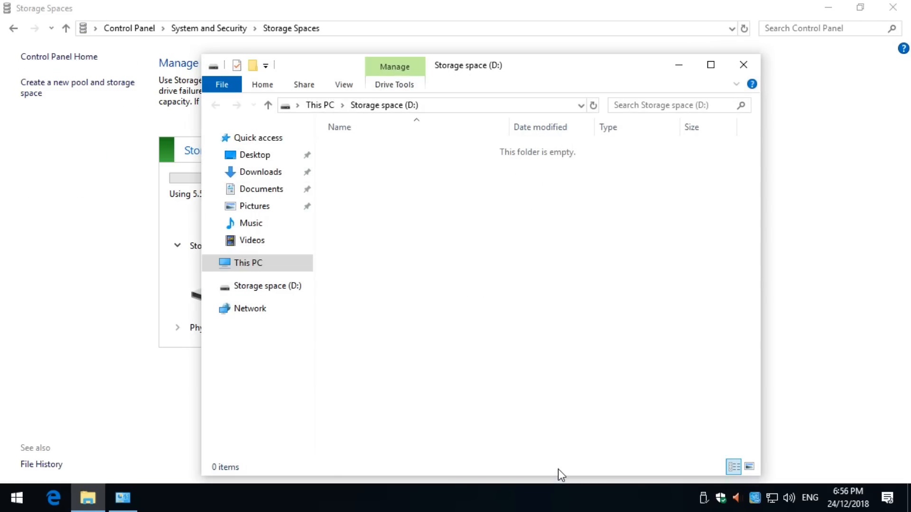
{"action": "mouse_move", "coordinate": [521, 417]}
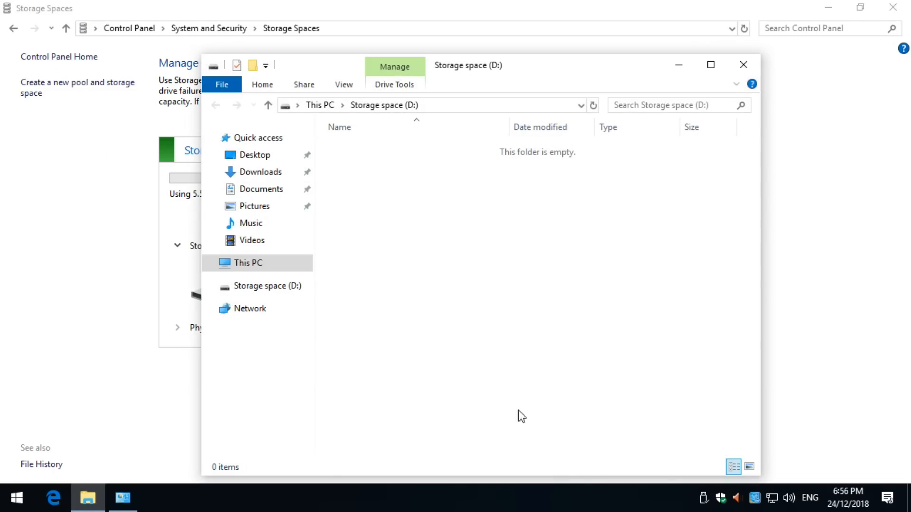
{"action": "left_click", "coordinate": [212, 263]}
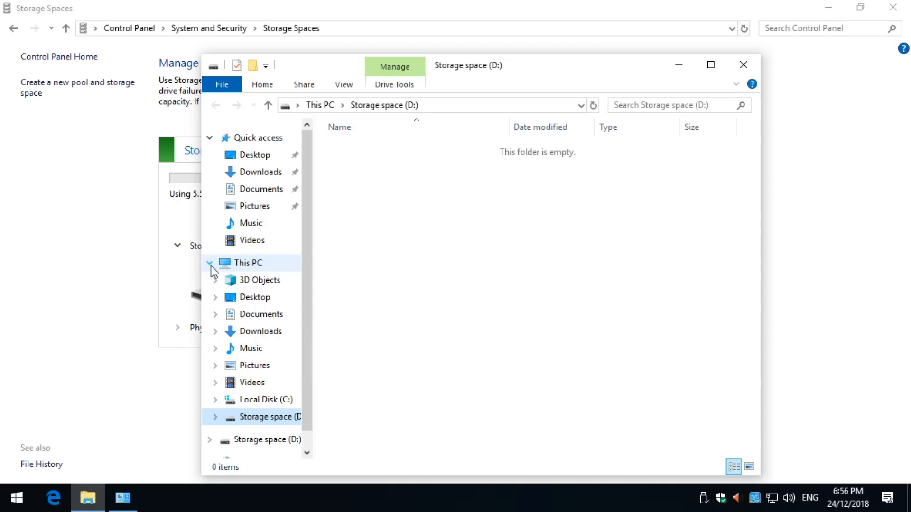
{"action": "left_click", "coordinate": [248, 263]}
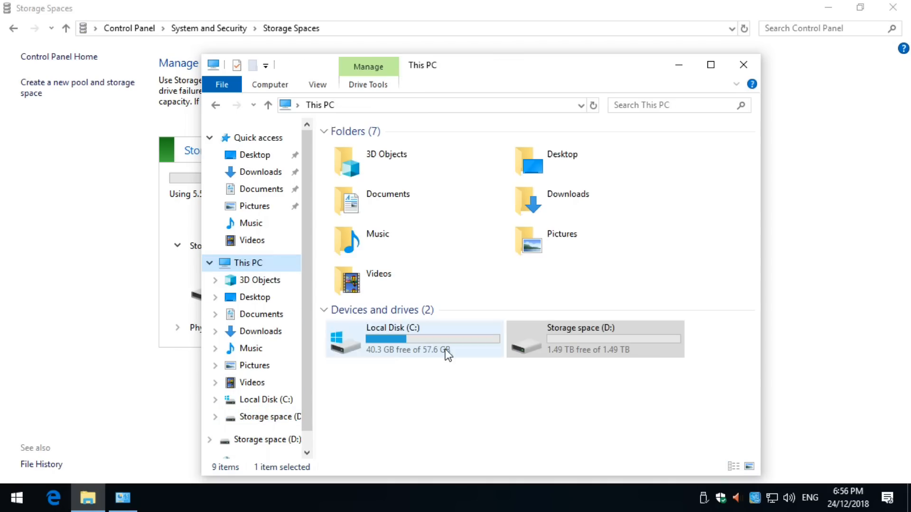
{"action": "right_click", "coordinate": [595, 338]}
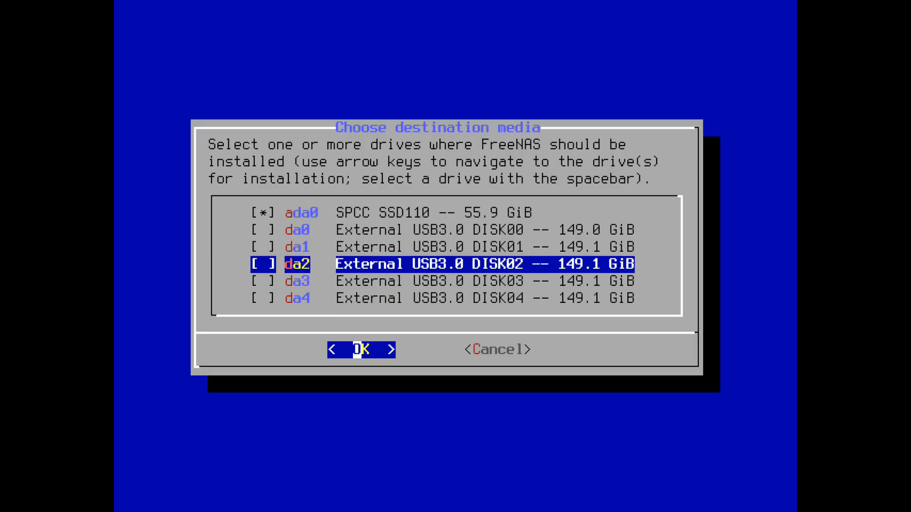
{"action": "key", "text": "Up"}
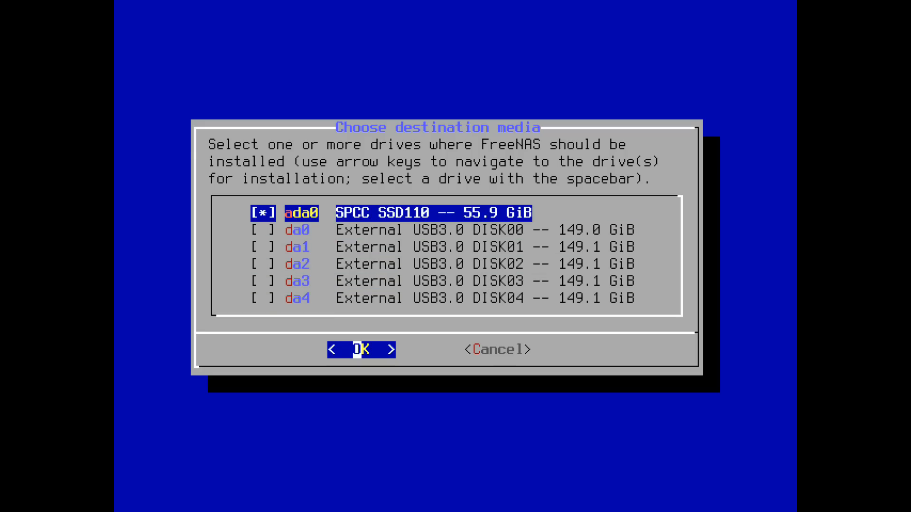
{"action": "left_click", "coordinate": [359, 349]}
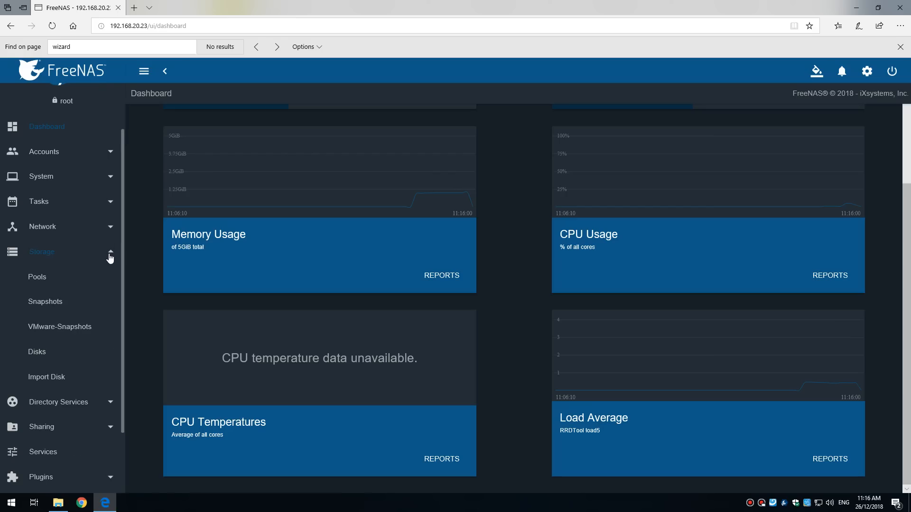
- In FreeNAS Storage > Pools, add a new pool and reach the pool manager listing five 149.05 GiB disks
{"action": "left_click", "coordinate": [37, 277]}
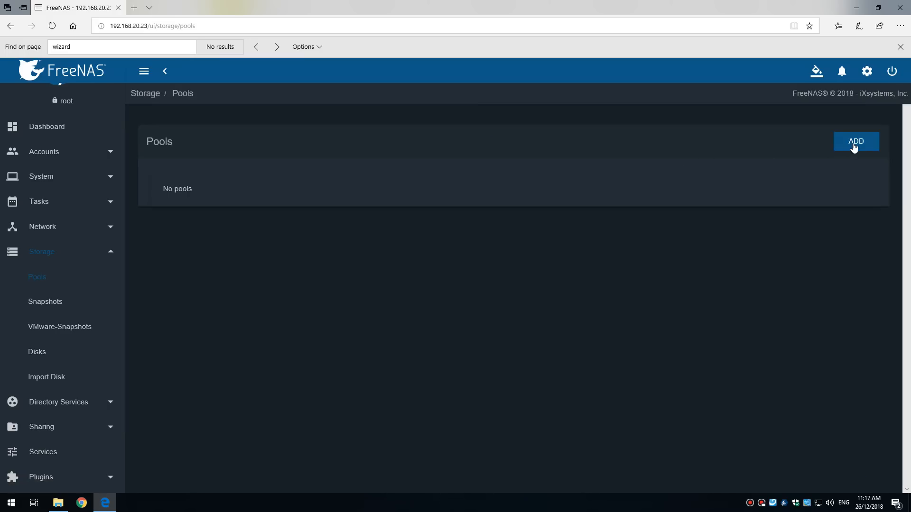
{"action": "left_click", "coordinate": [855, 141]}
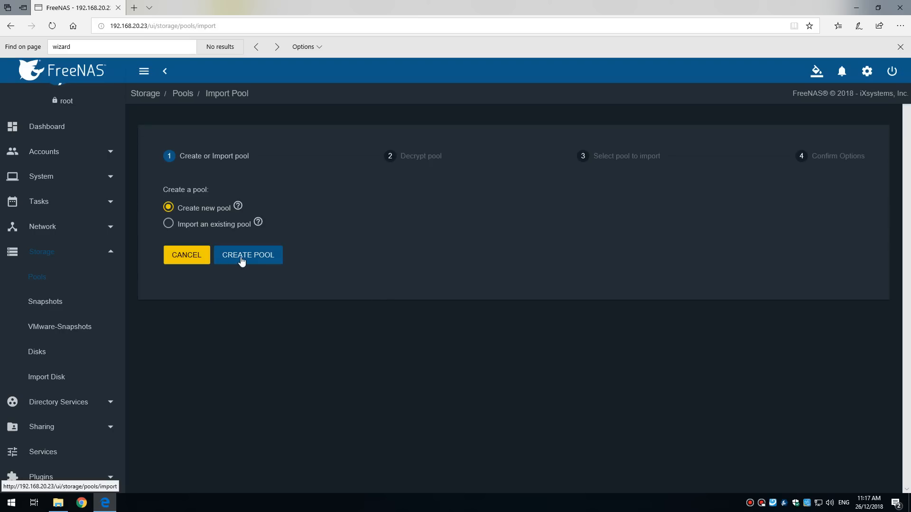
{"action": "left_click", "coordinate": [248, 255]}
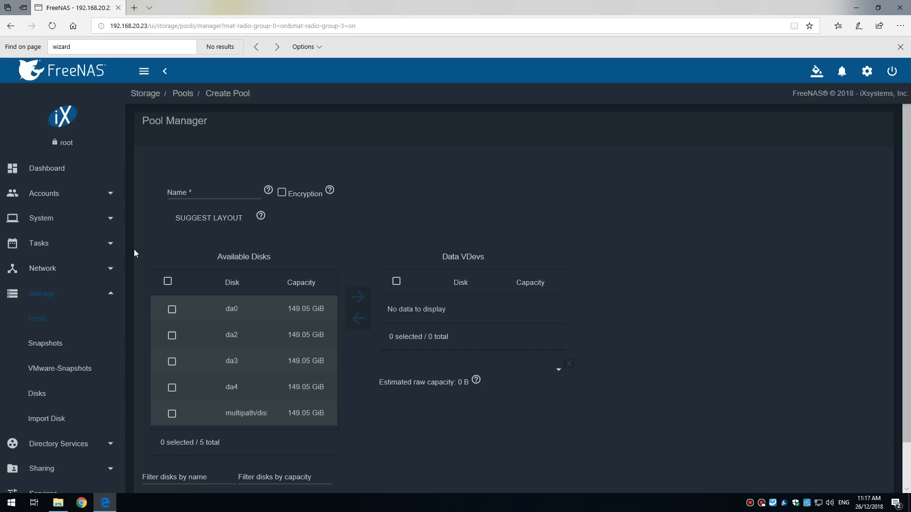
{"action": "scroll", "scroll_direction": "down", "scroll_amount": 3}
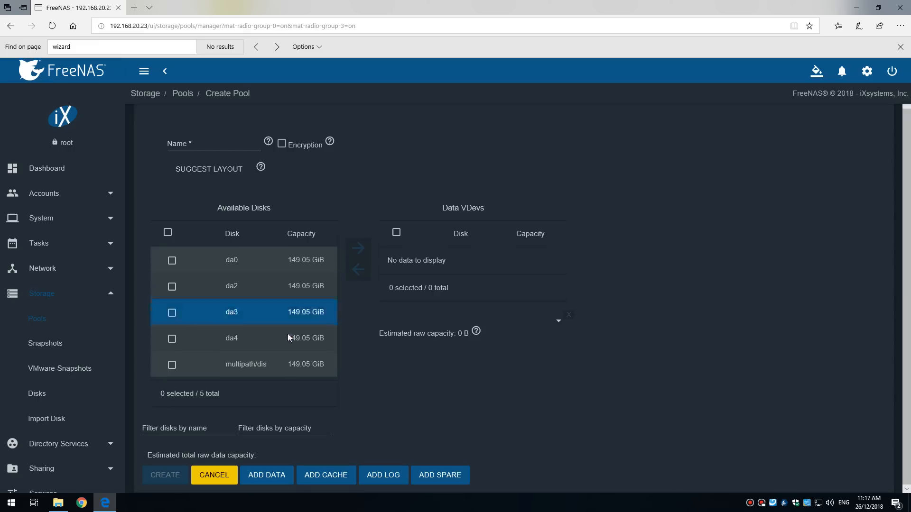
{"action": "left_click", "coordinate": [122, 498]}
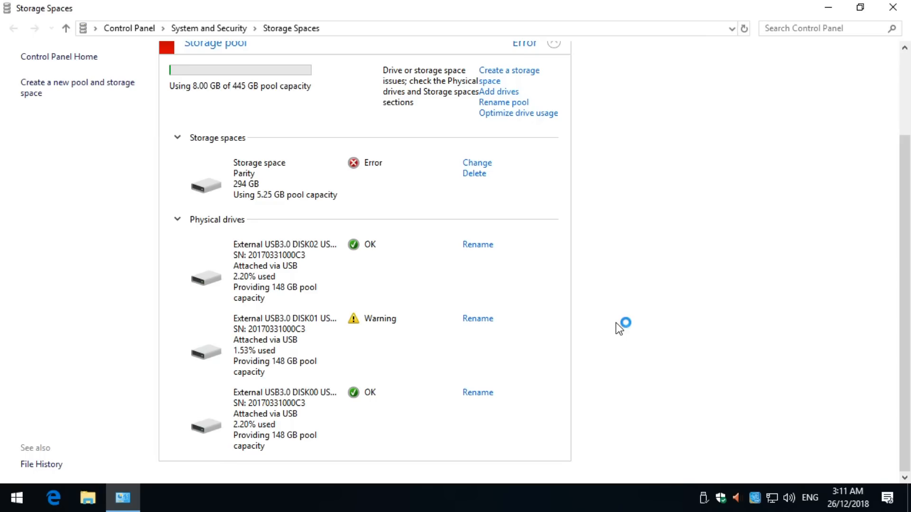
{"action": "mouse_move", "coordinate": [626, 151]}
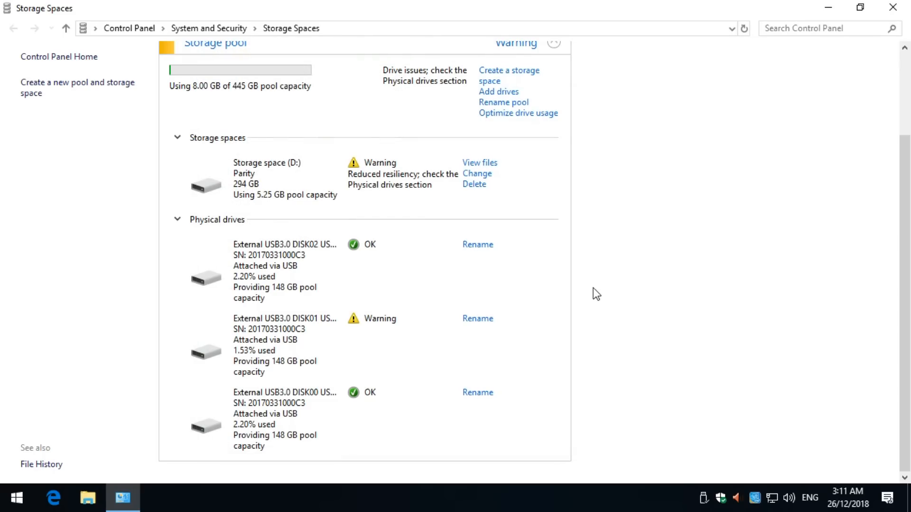
- Add the DISK04 drive to the degraded pool, growing it to 594 GB
{"action": "left_click", "coordinate": [497, 91]}
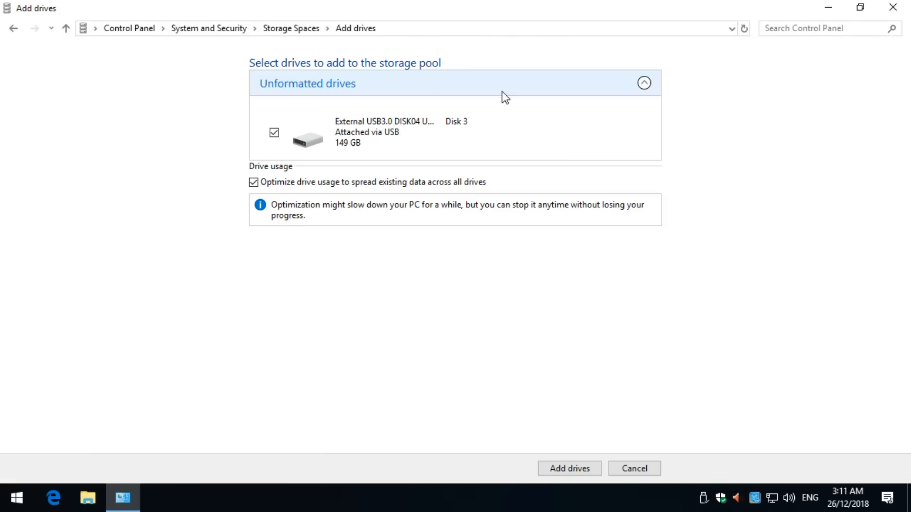
{"action": "left_click", "coordinate": [568, 468]}
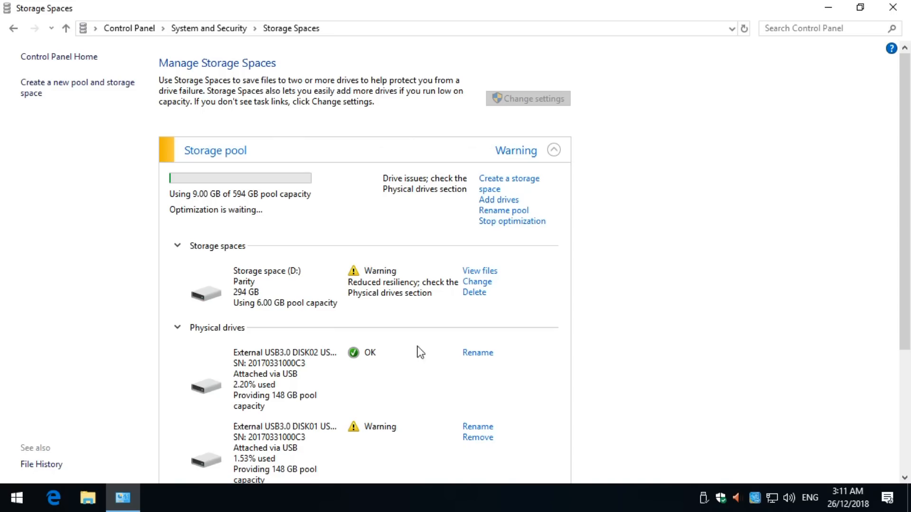
- Remove the failing DISK01 drive from the pool and confirm the removal
{"action": "scroll", "scroll_direction": "down", "scroll_amount": 3}
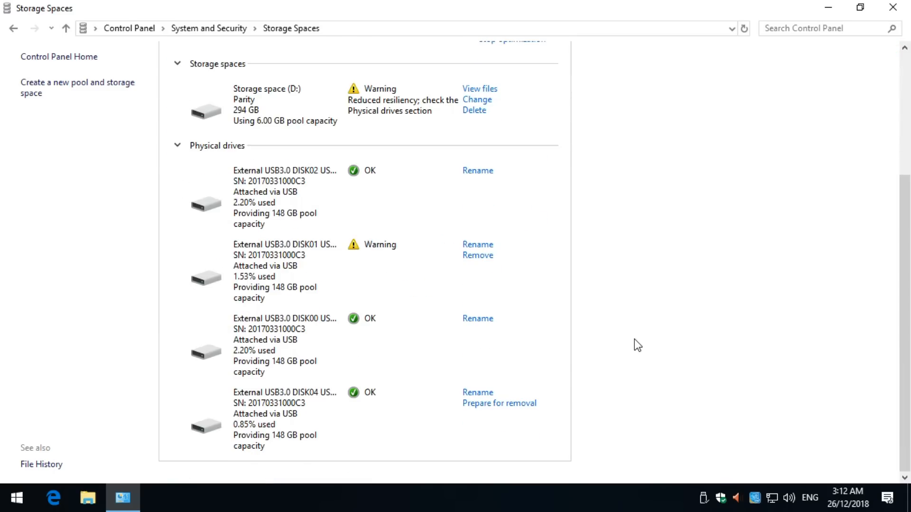
{"action": "mouse_move", "coordinate": [477, 256]}
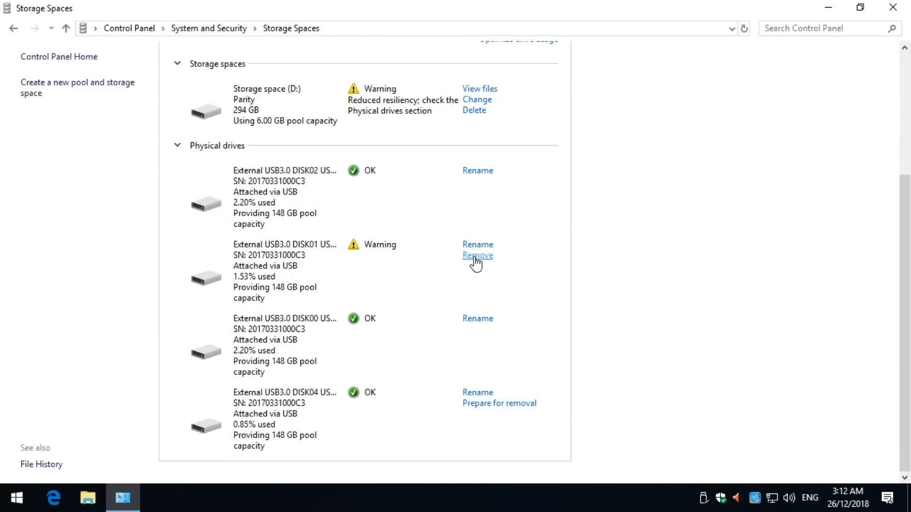
{"action": "left_click", "coordinate": [478, 256]}
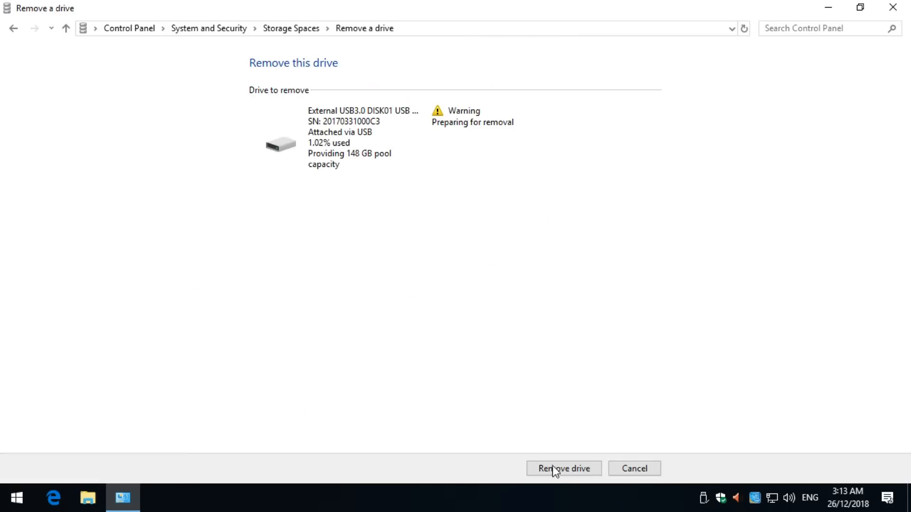
{"action": "left_click", "coordinate": [563, 467]}
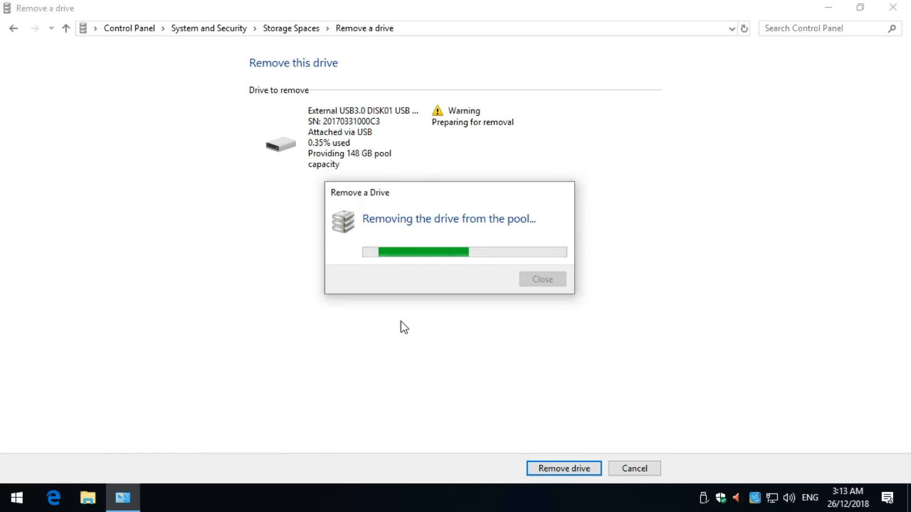